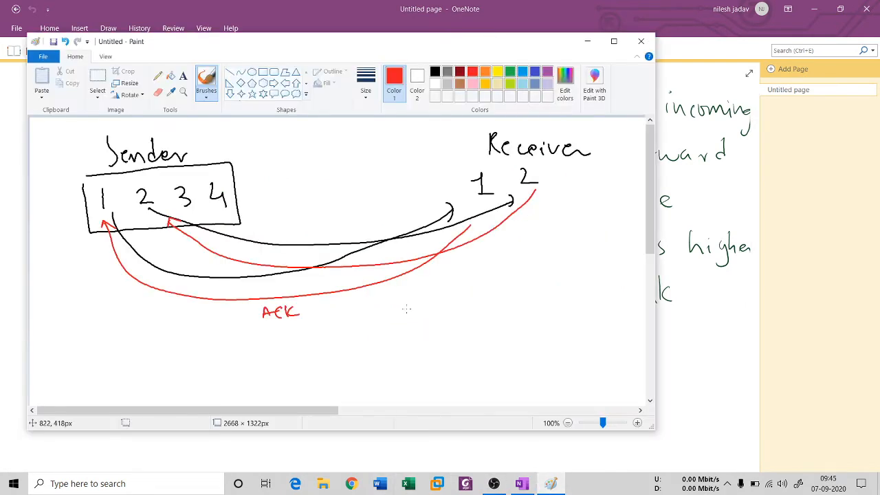
mouse_move(390, 124)
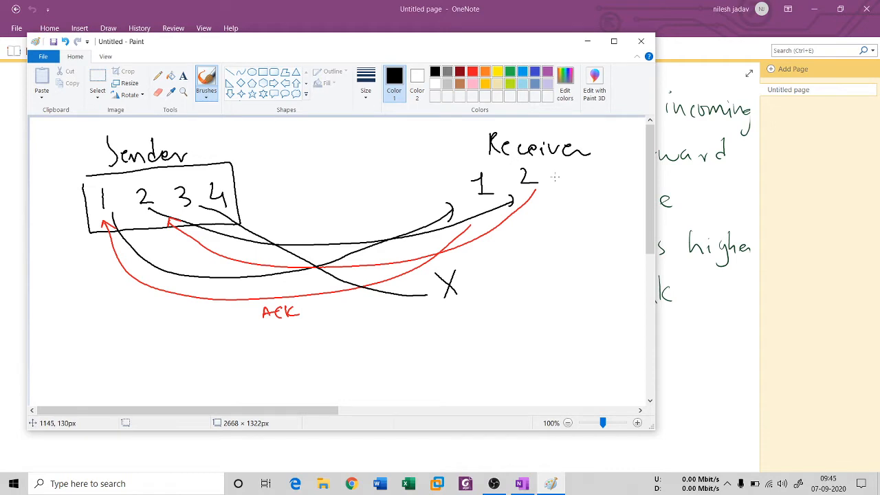
Circle the receiver gap after packet 2, then draw packet 4 arriving with its red ACK back to the sender
left_click_drag(559, 172, 550, 196)
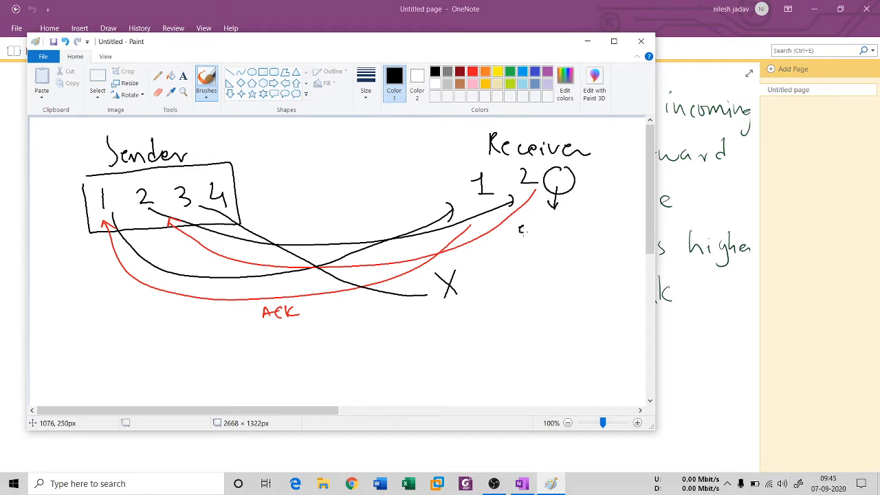
type("gap")
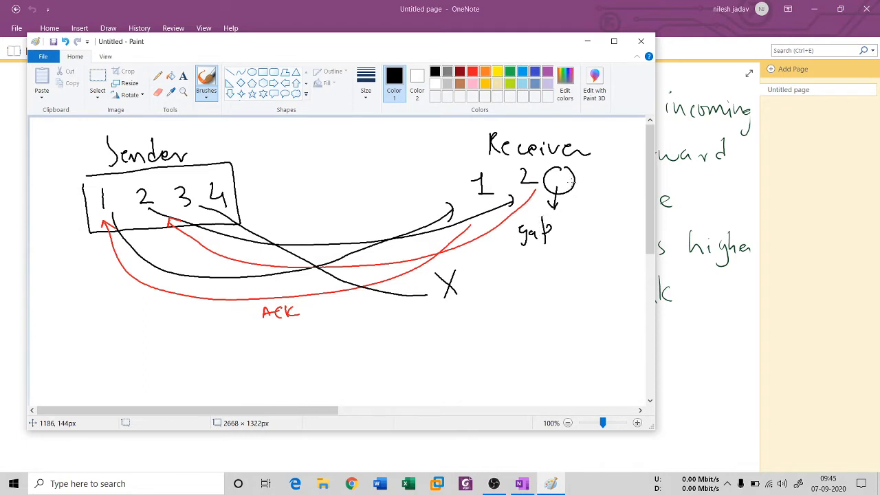
left_click_drag(247, 193, 459, 316)
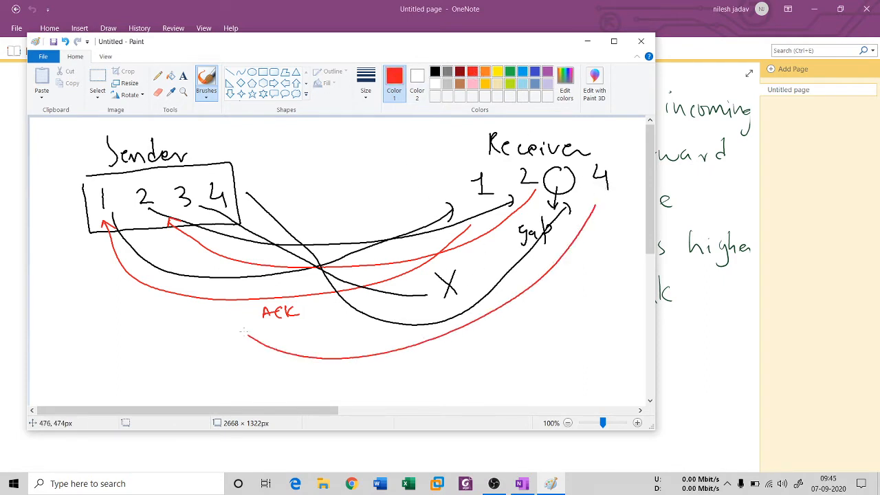
left_click_drag(248, 337, 217, 224)
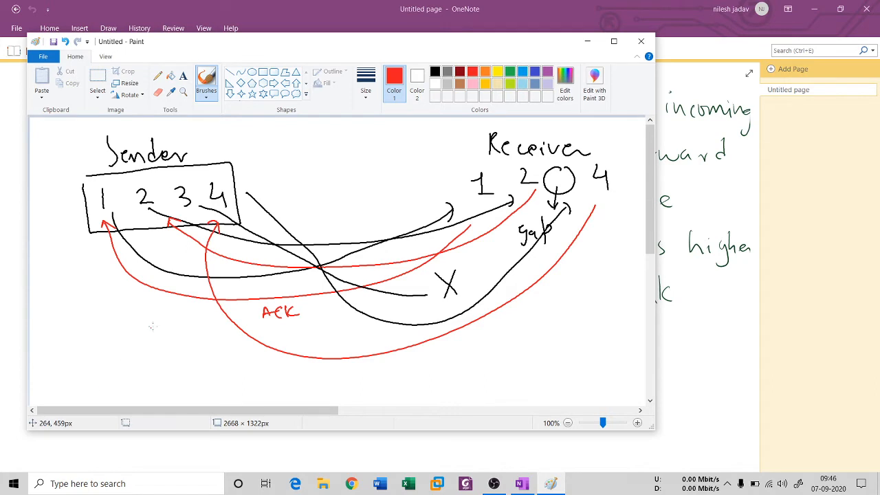
mouse_move(275, 204)
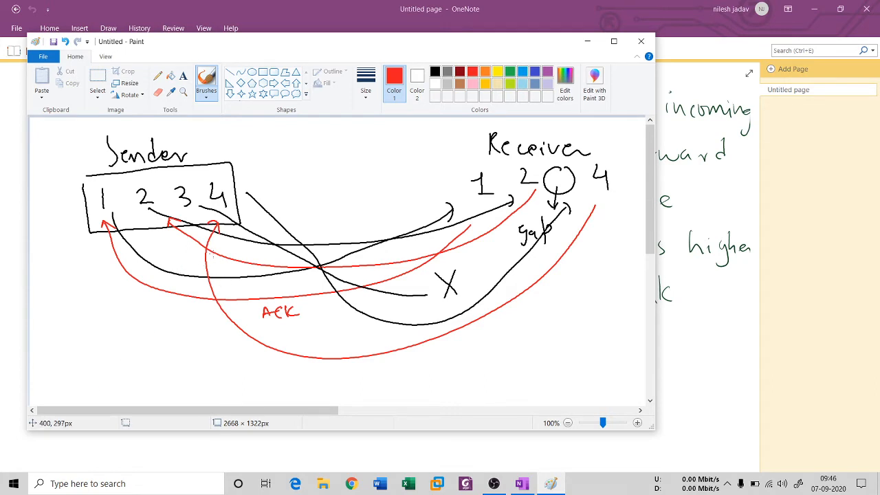
mouse_move(270, 252)
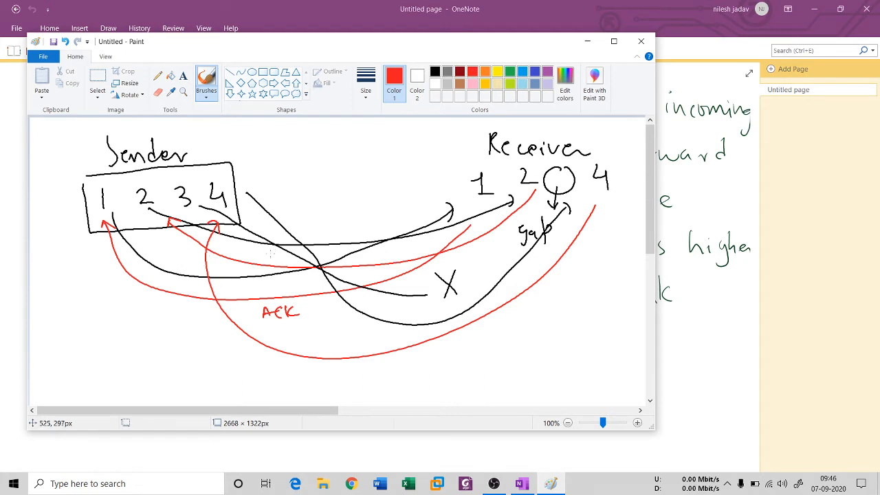
mouse_move(250, 150)
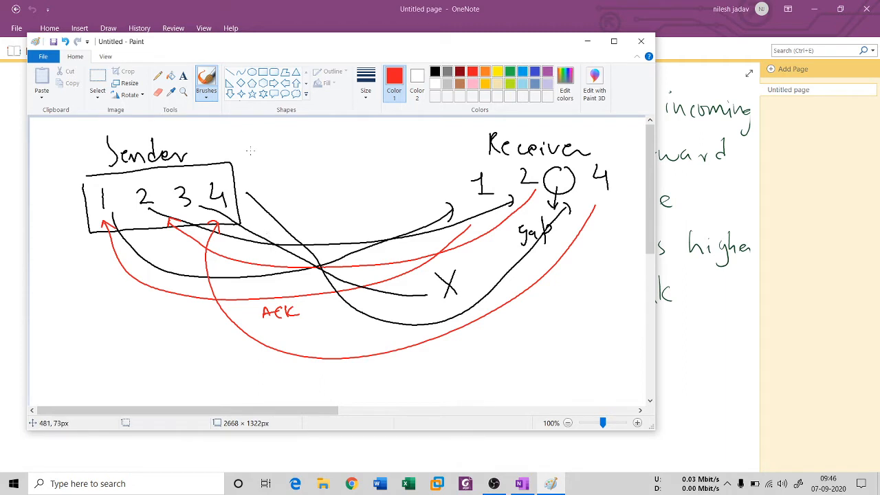
Write a red 'missing ACK of 3' label and draw a green line from packet 3 toward the receiver
left_click_drag(253, 159, 320, 157)
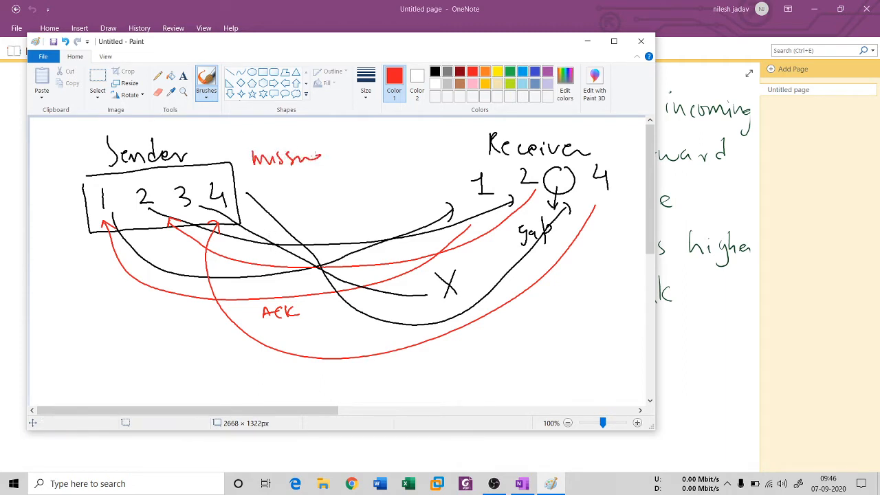
left_click_drag(323, 154, 385, 155)
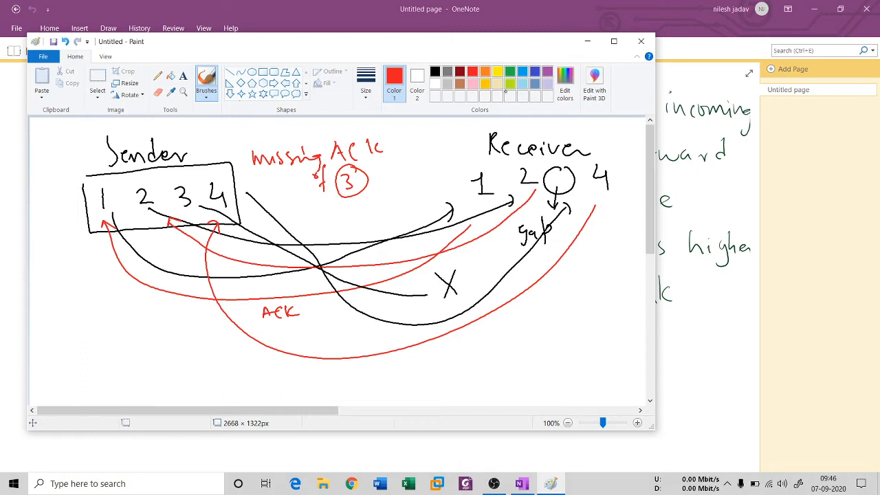
left_click_drag(196, 206, 395, 361)
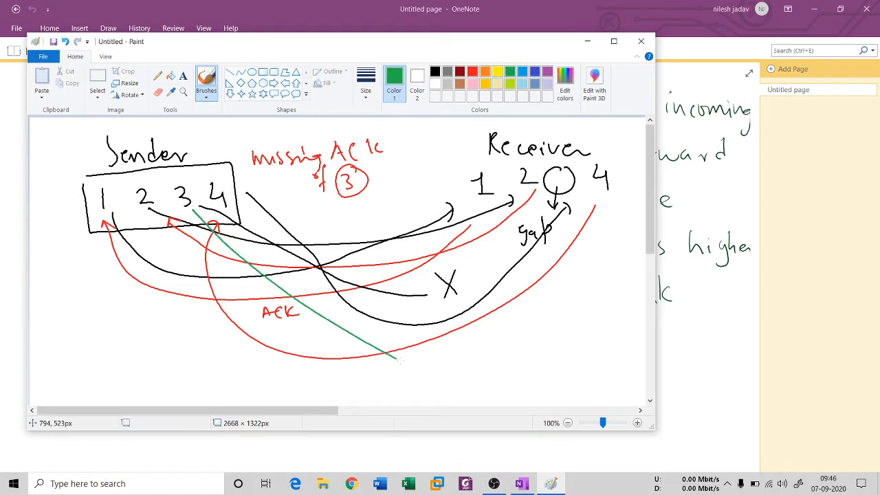
left_click_drag(392, 357, 502, 385)
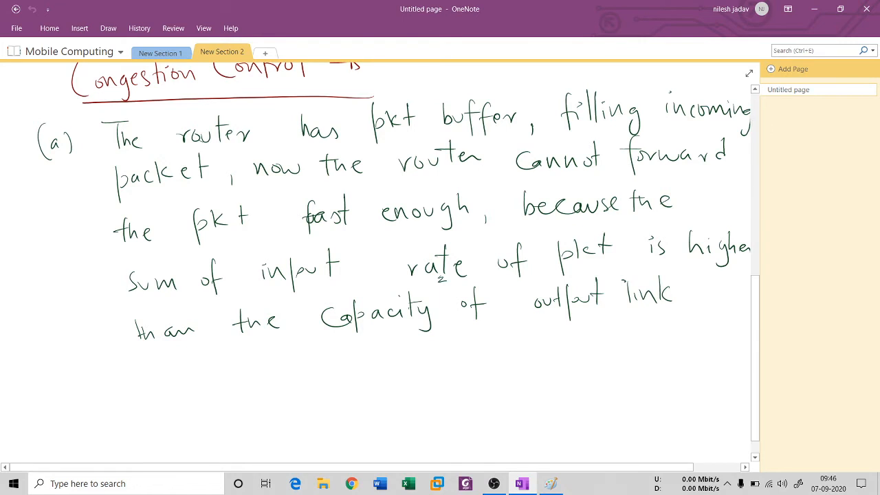
Scroll down the notes to points (d), (e) and the empty (f)
scroll("down", 3)
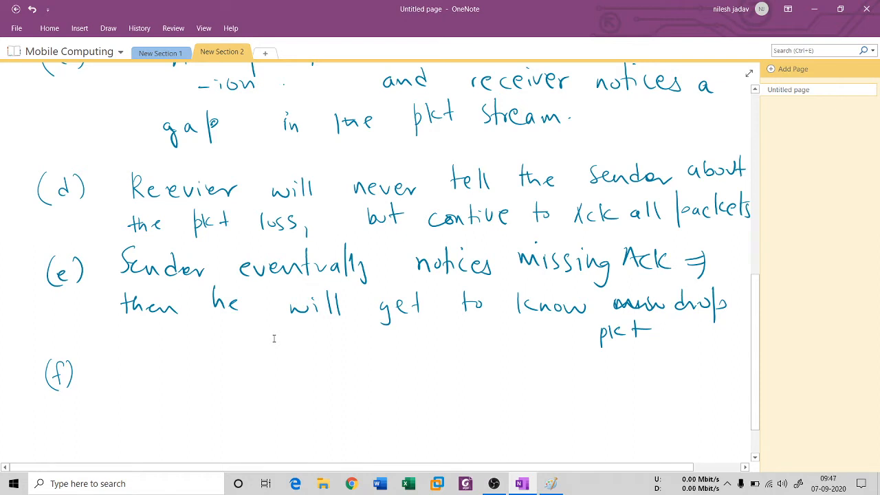
Handwrite point (f): 'Retransmission is not a good idea on a high speed.'
left_click(43, 399)
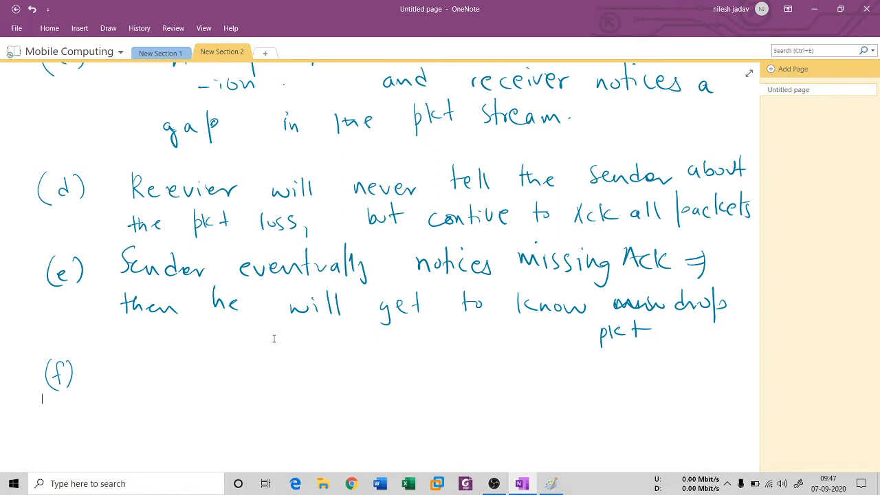
left_click_drag(110, 357, 111, 382)
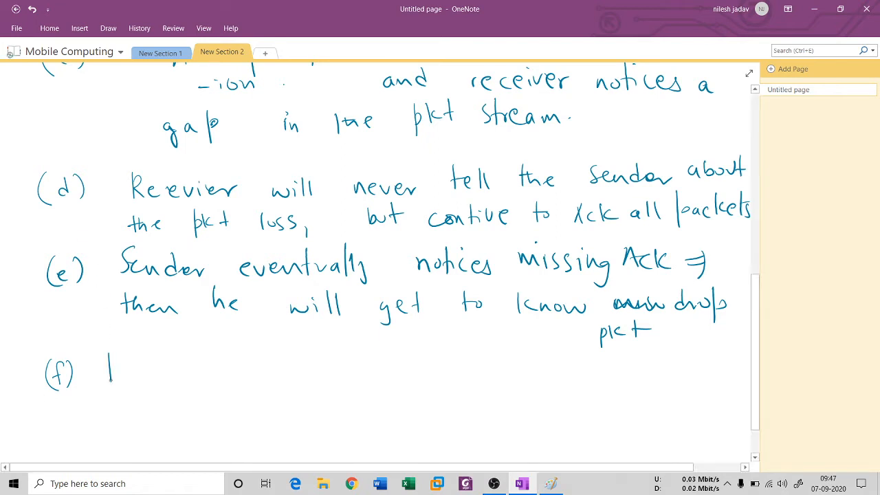
type("Retran")
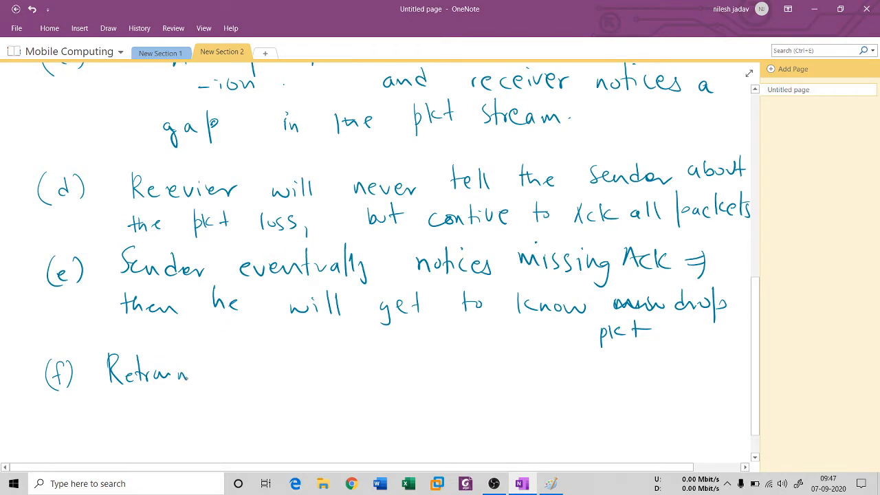
left_click_drag(192, 375, 258, 375)
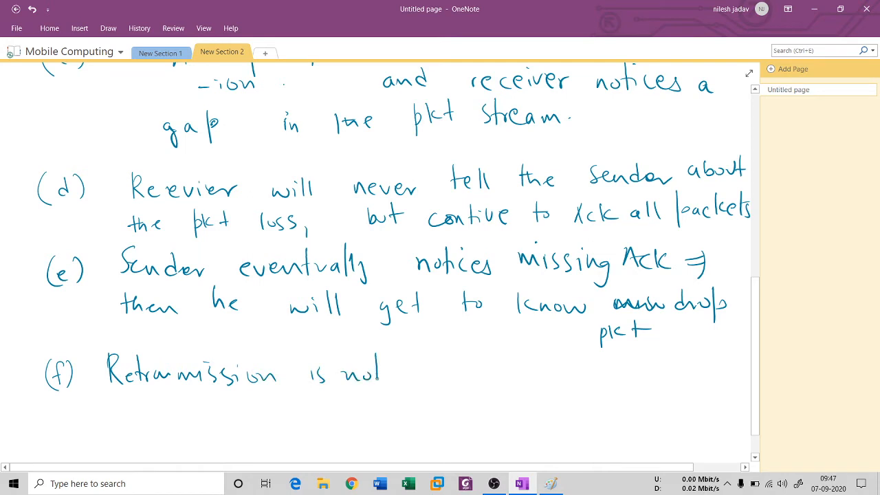
left_click_drag(385, 375, 478, 375)
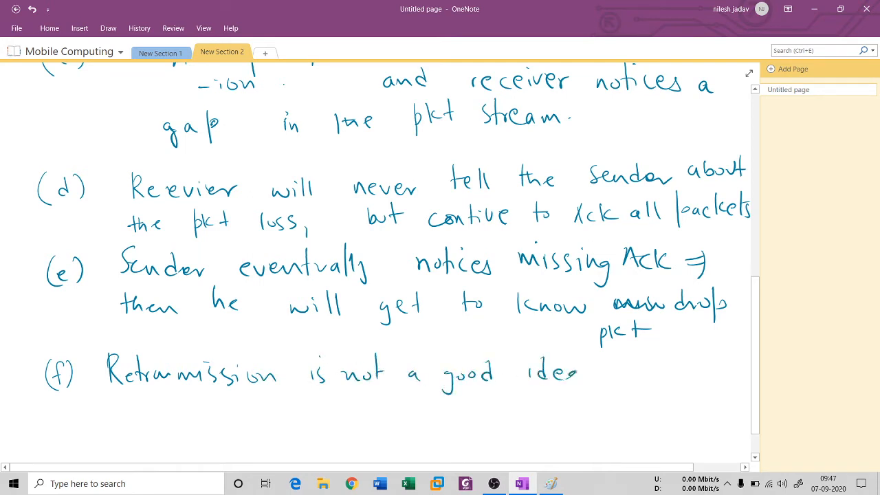
type("on a high")
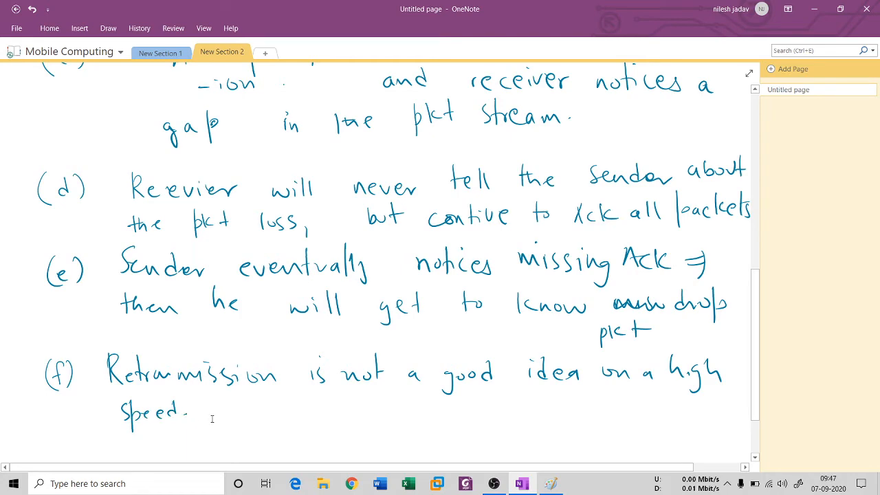
scroll("down", 3)
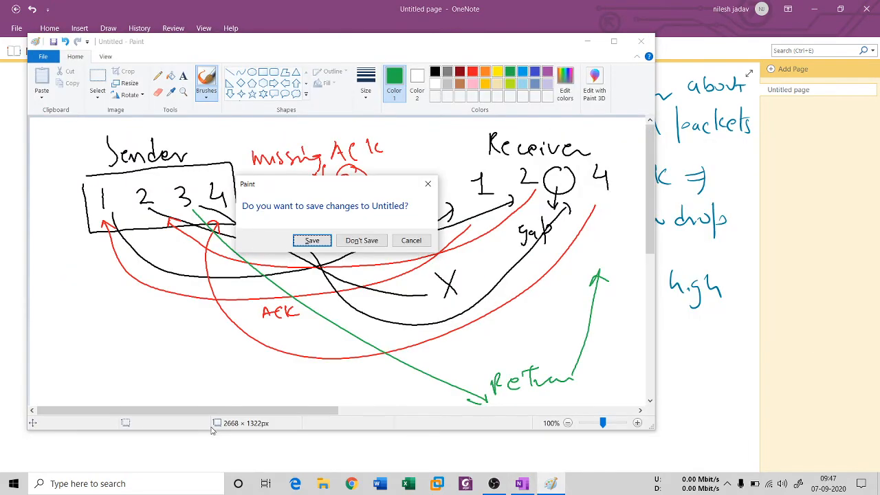
Discard the retransmission diagram with Don't Save, leaving a blank canvas
left_click(362, 240)
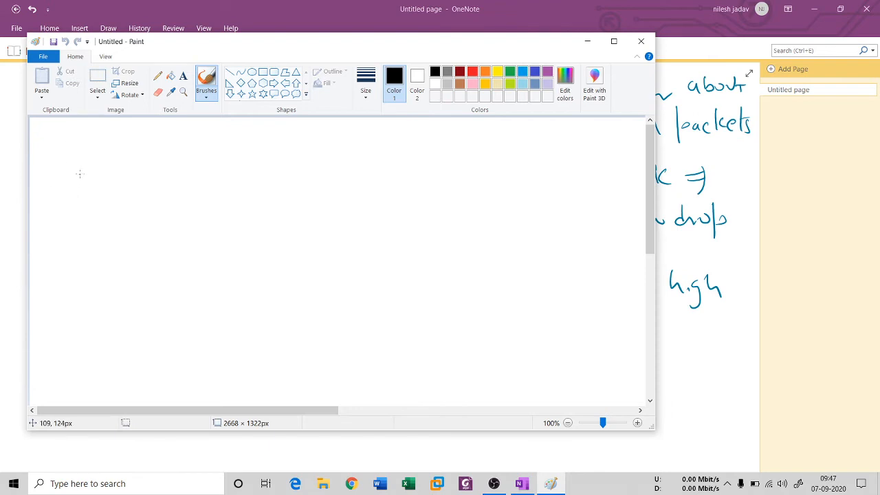
Write packets 1 2 3 4 and draw arrows for packet 1 and packet 4's late arrival at the receiver
left_click_drag(76, 169, 182, 186)
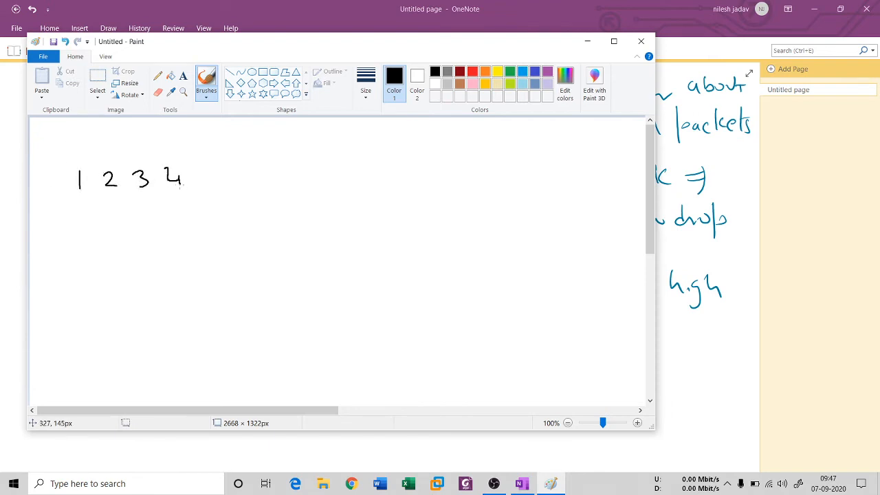
left_click_drag(102, 212, 150, 244)
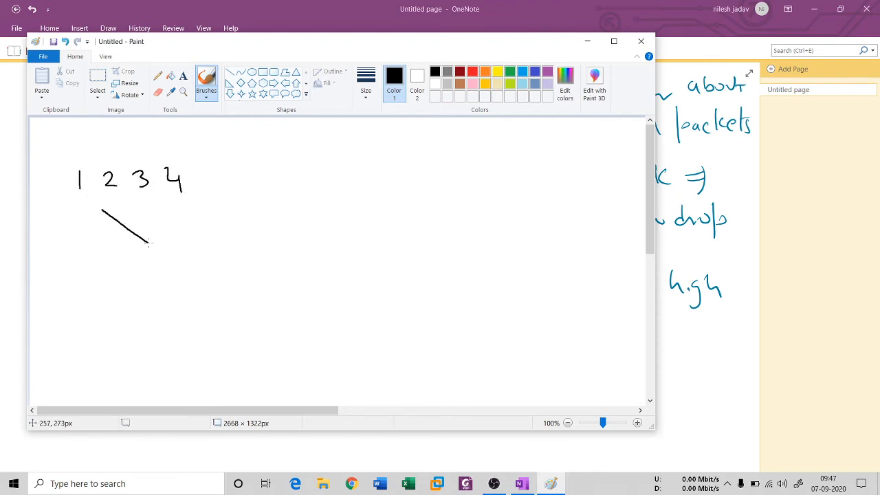
left_click_drag(148, 241, 425, 368)
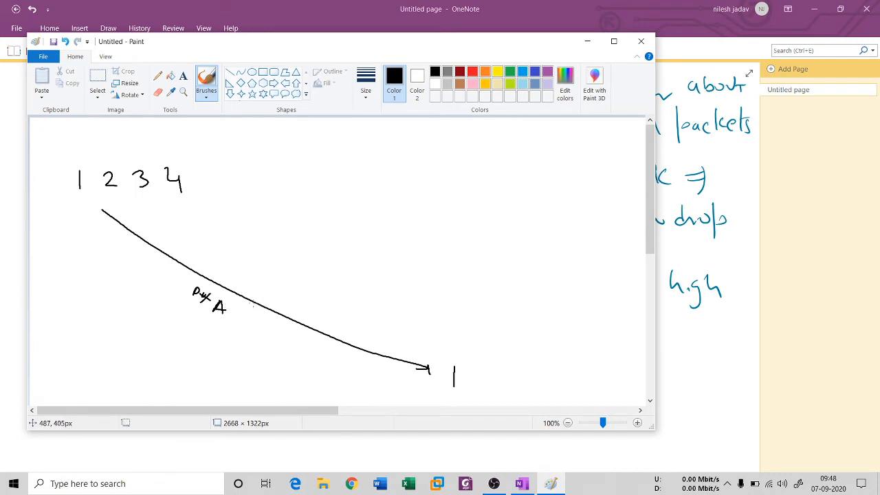
mouse_move(239, 302)
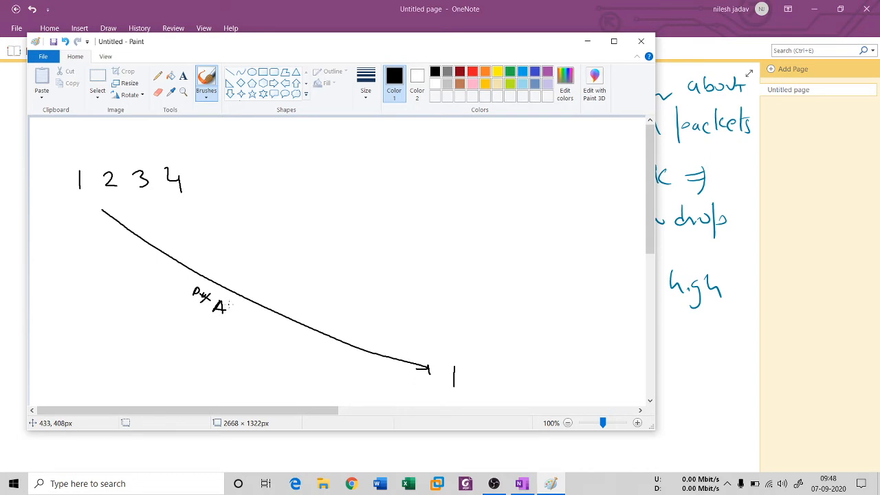
left_click_drag(124, 199, 169, 226)
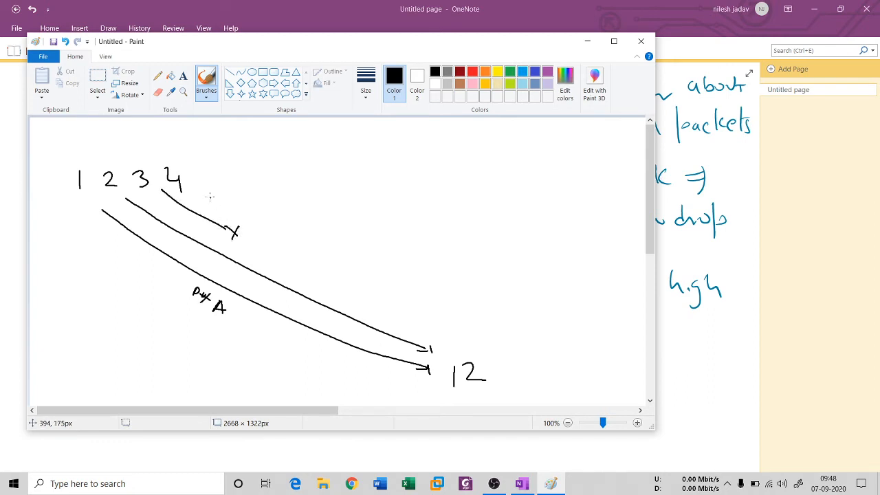
left_click_drag(193, 187, 515, 347)
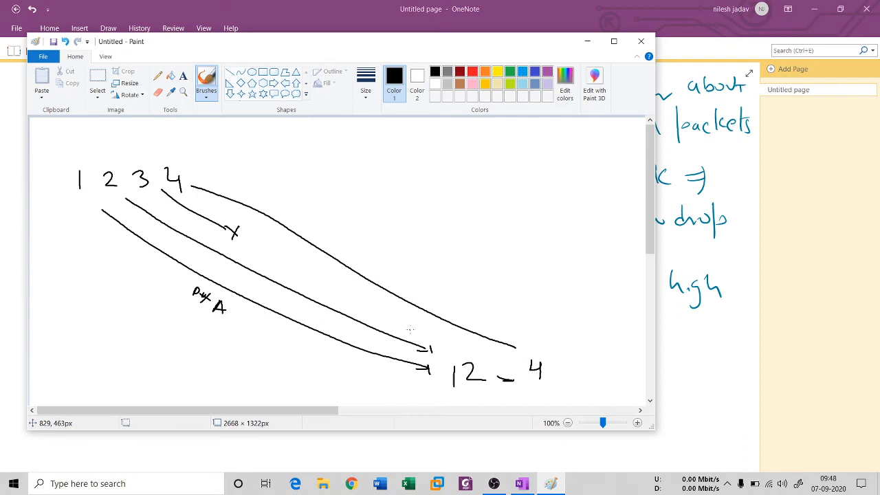
left_click_drag(505, 347, 519, 341)
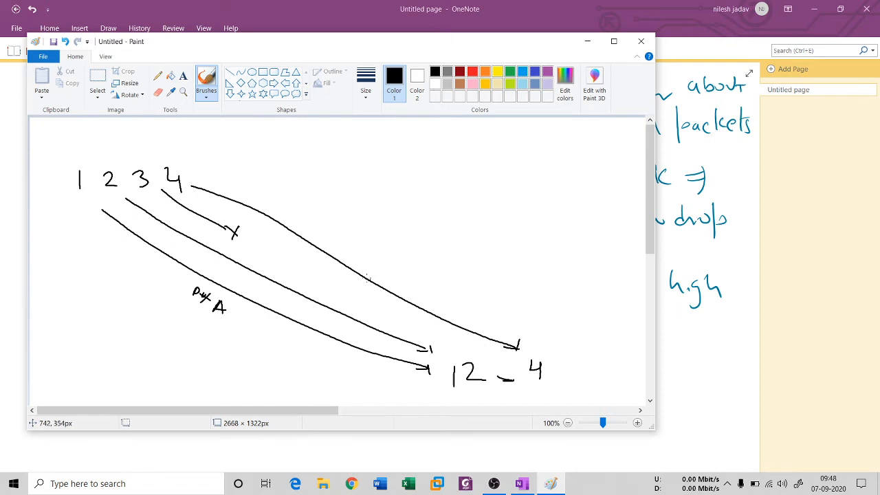
Add packets 5, 6, 7 with their arrows and box the received sequence 1 2 _ 4
left_click_drag(227, 183, 241, 165)
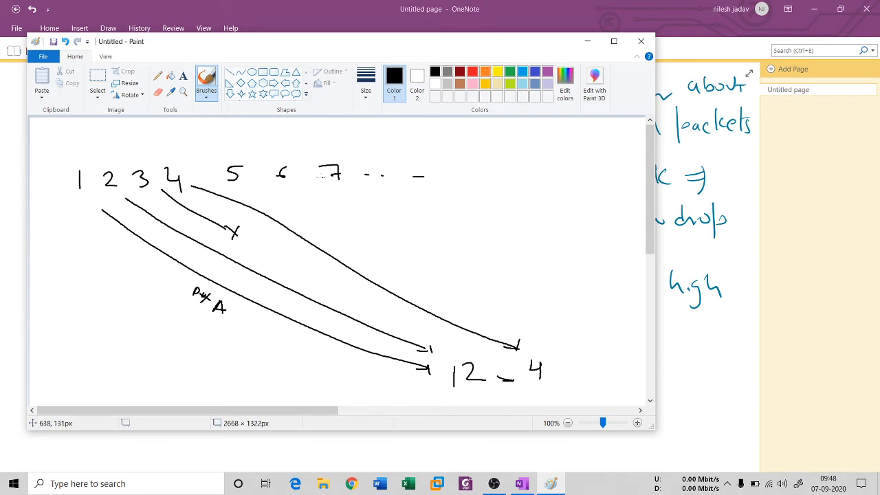
left_click_drag(275, 189, 457, 265)
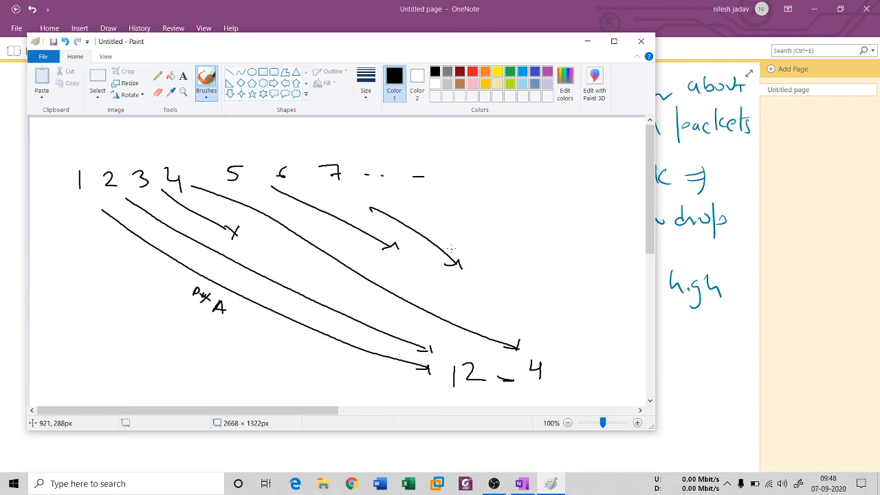
left_click_drag(410, 203, 519, 268)
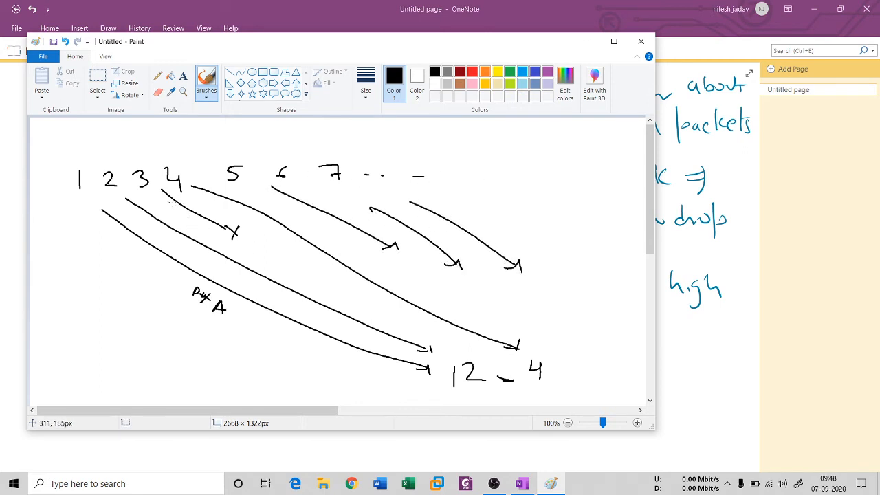
left_click_drag(165, 199, 457, 340)
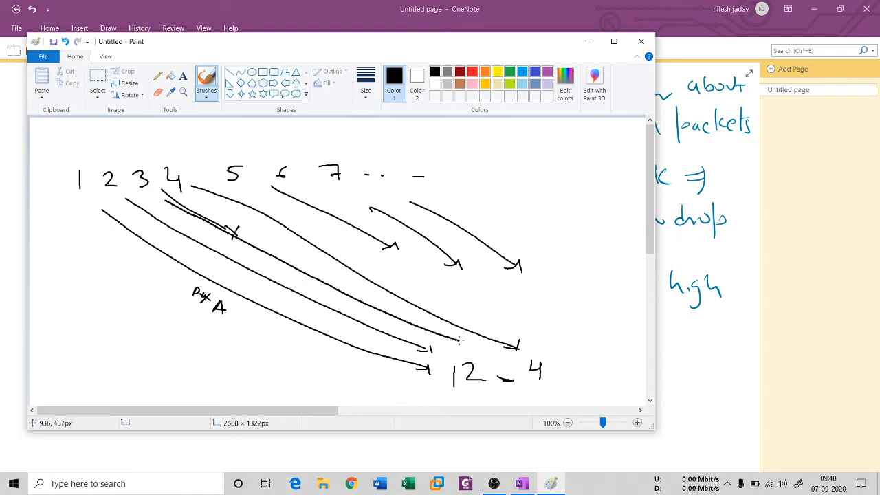
left_click_drag(440, 356, 605, 355)
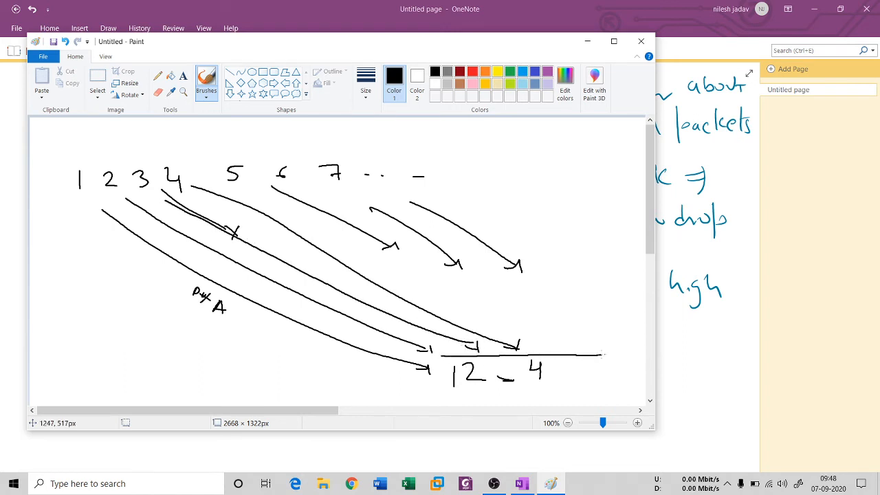
left_click_drag(446, 352, 607, 392)
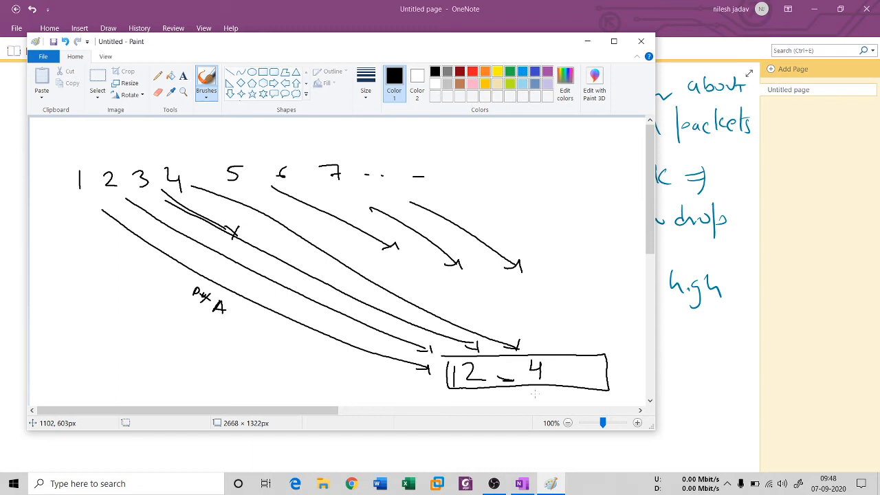
mouse_move(241, 254)
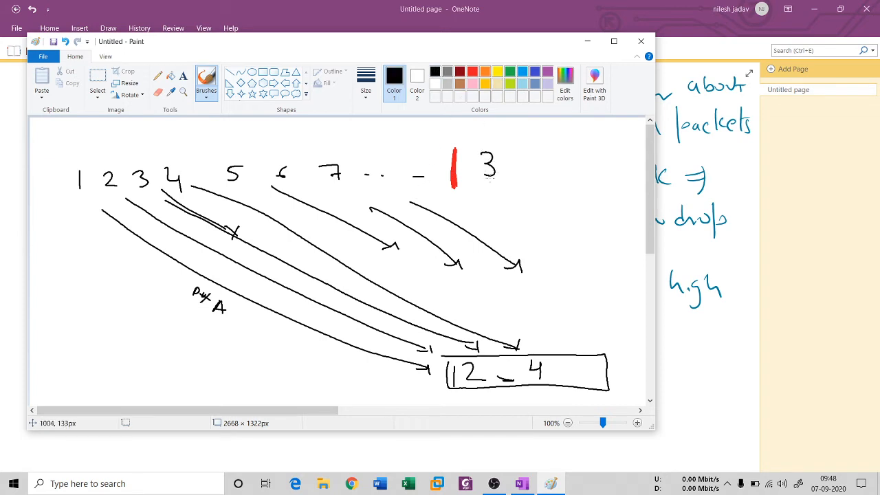
Draw packet 3's retransmission arrow down to the receiver box
left_click_drag(499, 182, 553, 326)
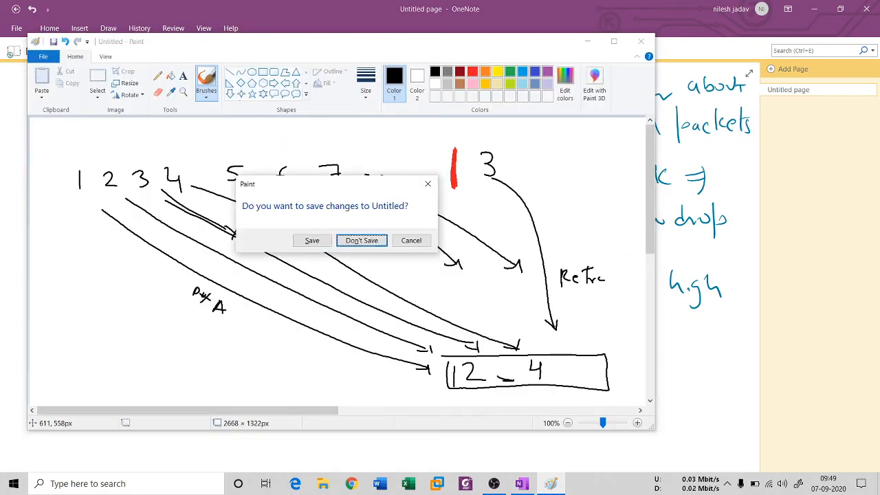
Discard the old drawing, add users sending to the UDP cloud, and draw a green curve labelled 'good speed initially'
left_click(362, 240)
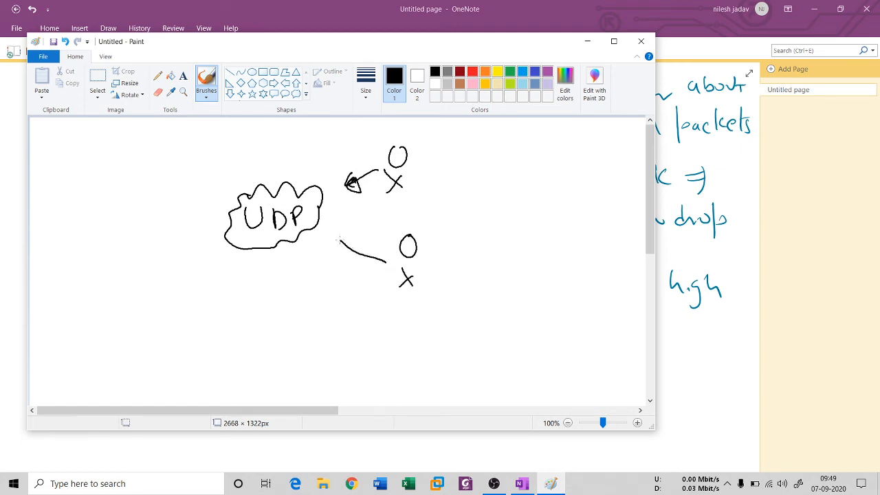
left_click_drag(304, 285, 304, 313)
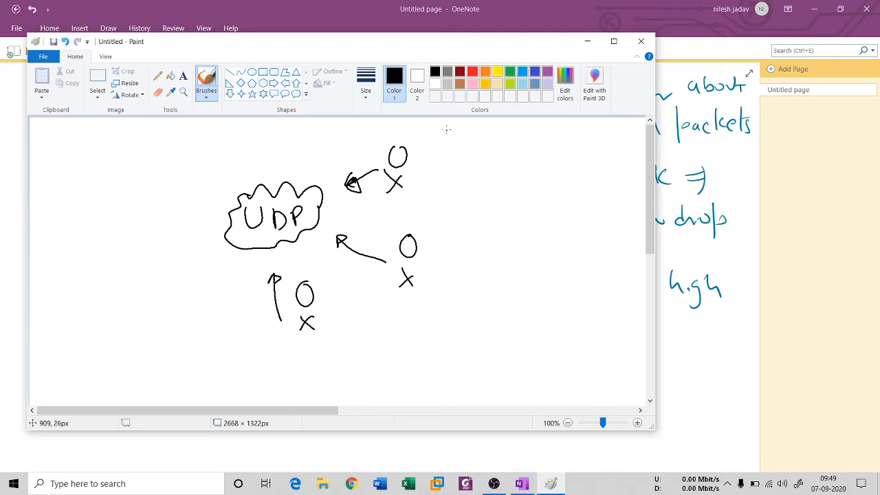
left_click_drag(442, 136, 449, 222)
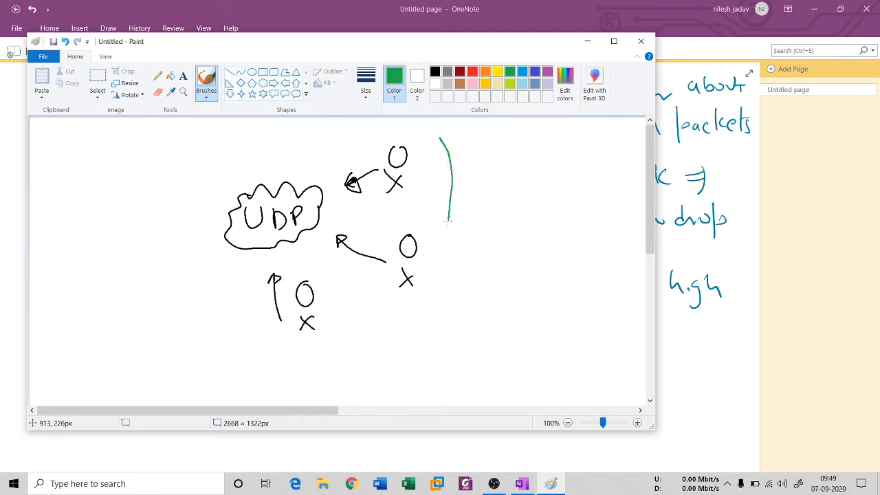
left_click_drag(447, 220, 296, 371)
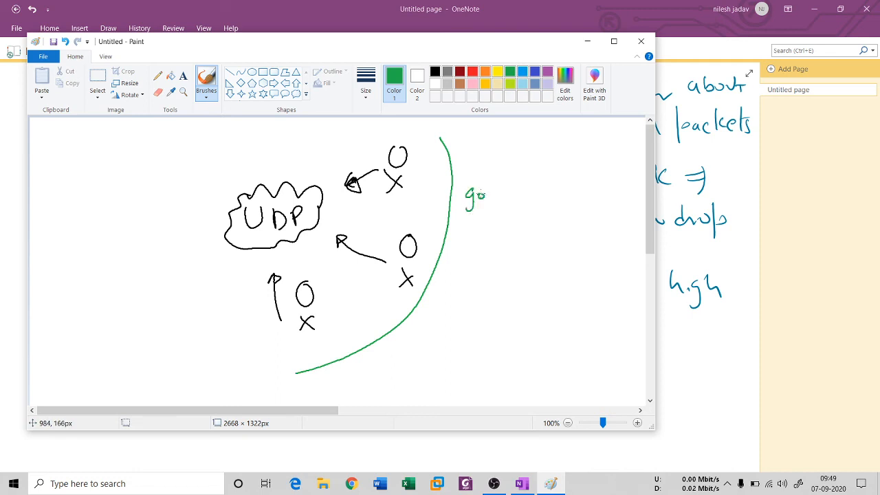
left_click_drag(482, 196, 575, 196)
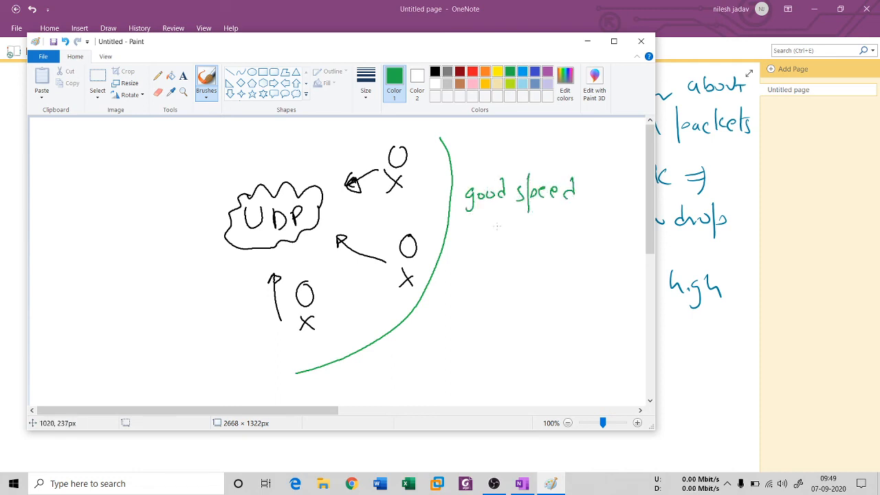
left_click_drag(481, 220, 526, 226)
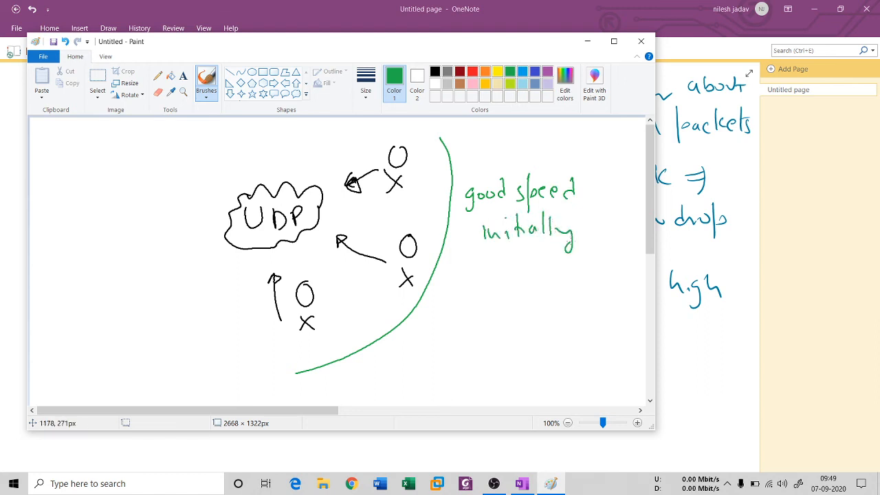
mouse_move(234, 315)
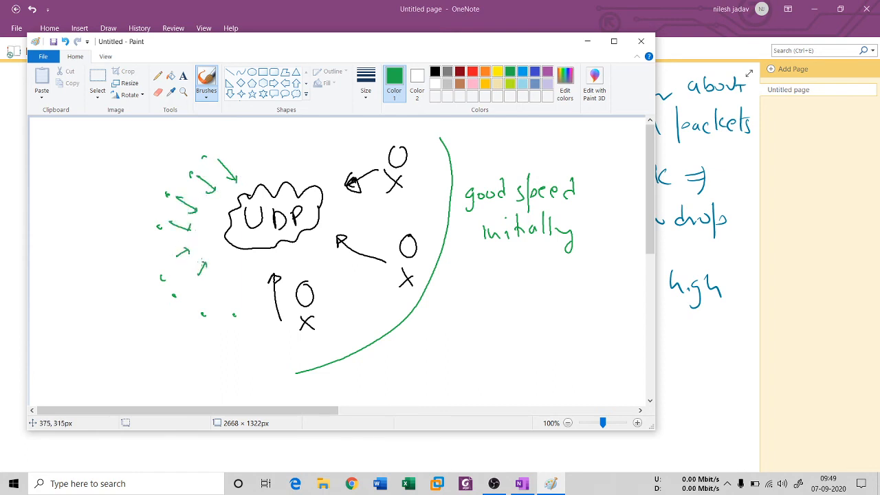
Draw green arrows converging on the UDP cloud and write 'reliability' at the top left
left_click_drag(227, 293, 248, 275)
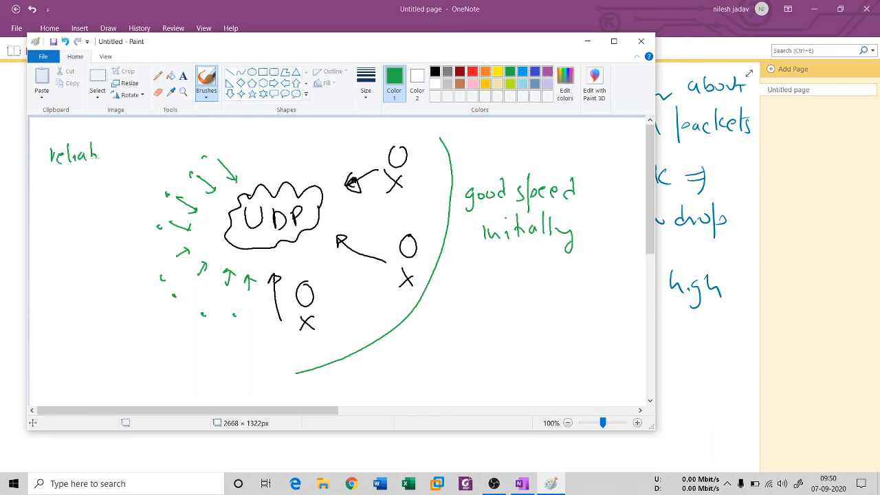
left_click_drag(103, 153, 145, 152)
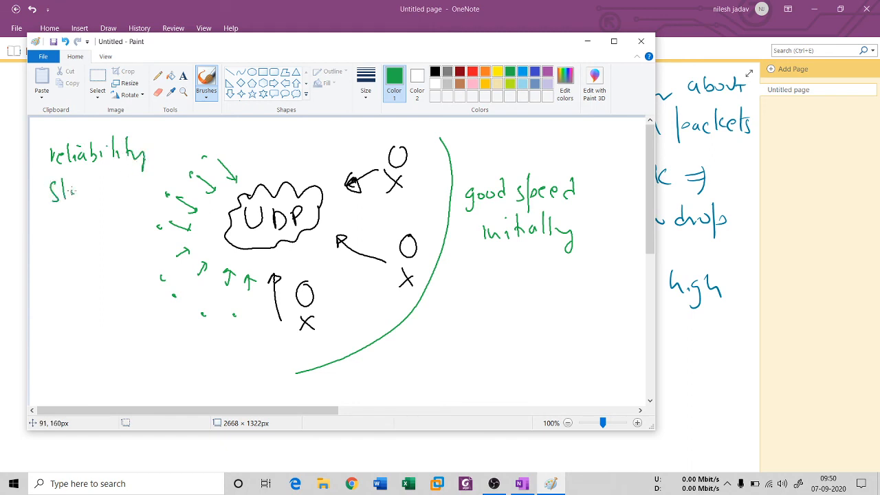
left_click_drag(62, 189, 96, 223)
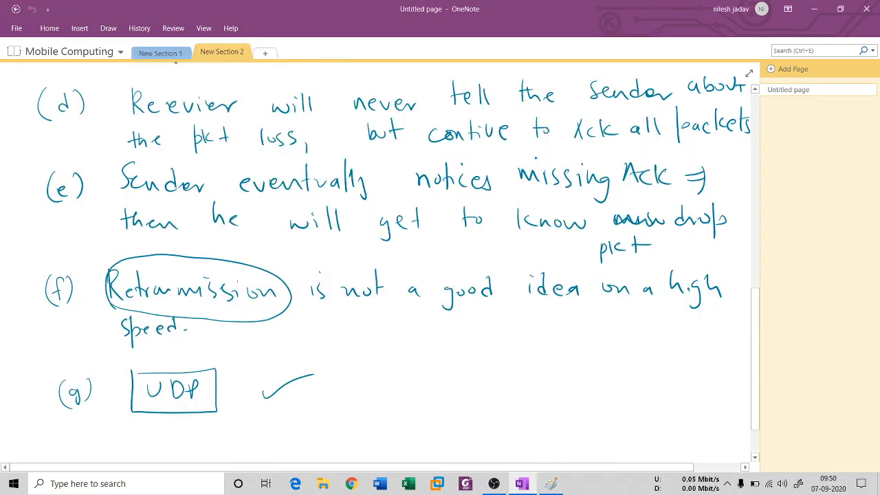
Extend point (g) with an arrow to boxed UDP 'after certain amount of time' and a cross beneath
left_click_drag(316, 385, 399, 385)
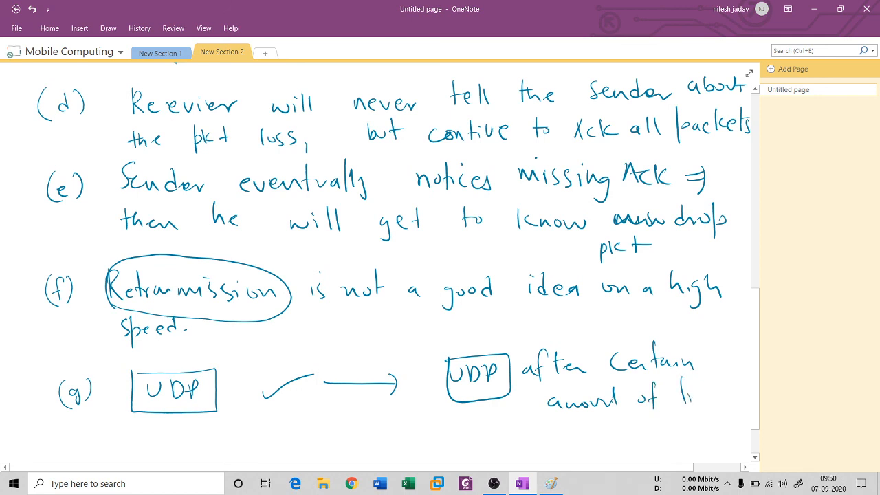
type("time")
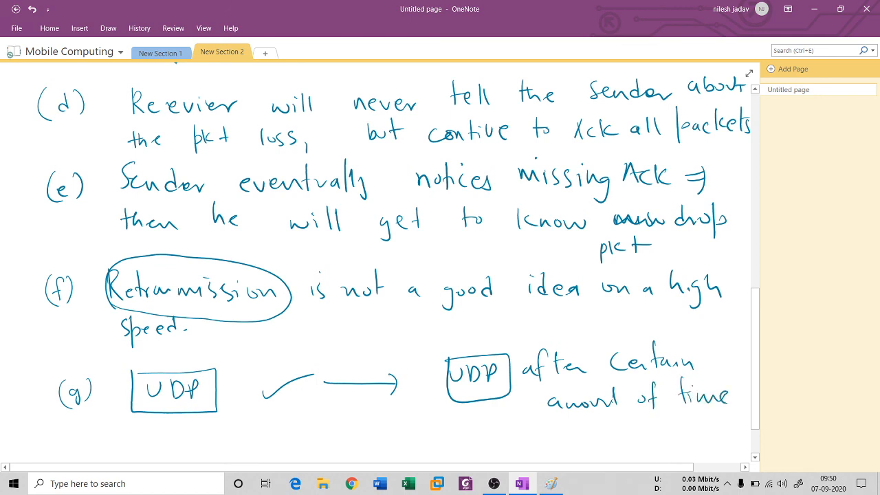
left_click_drag(499, 408, 525, 428)
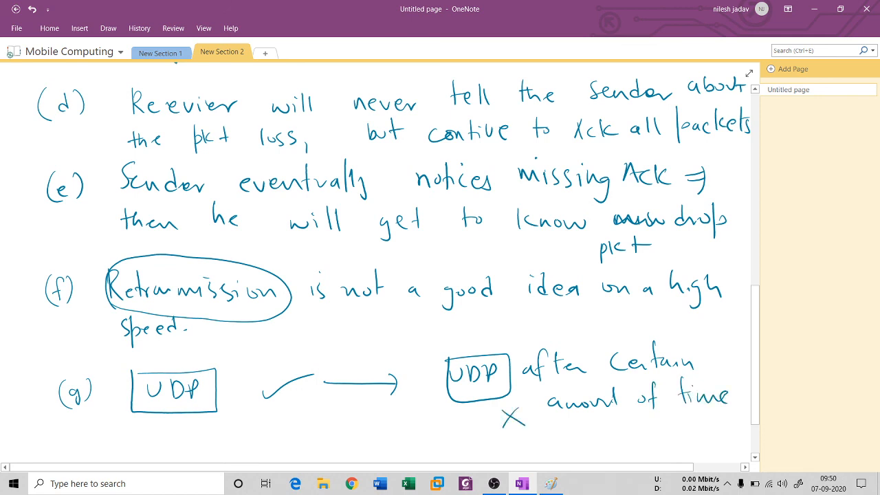
left_click(500, 437)
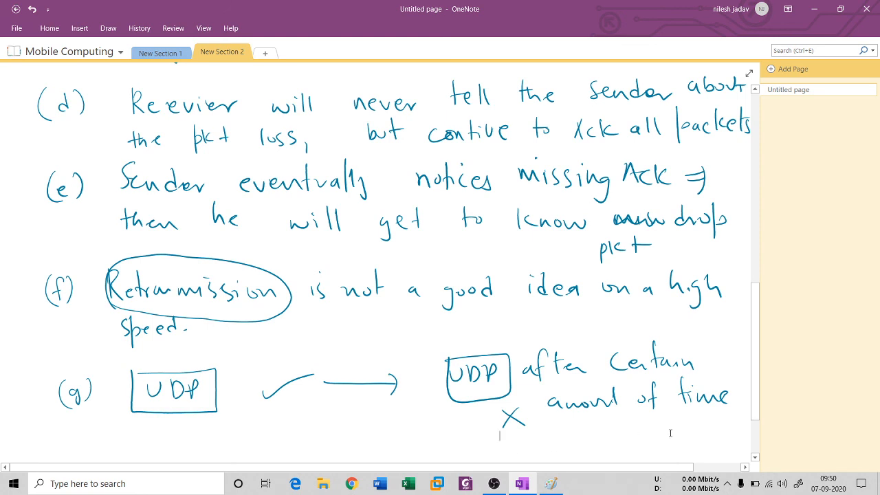